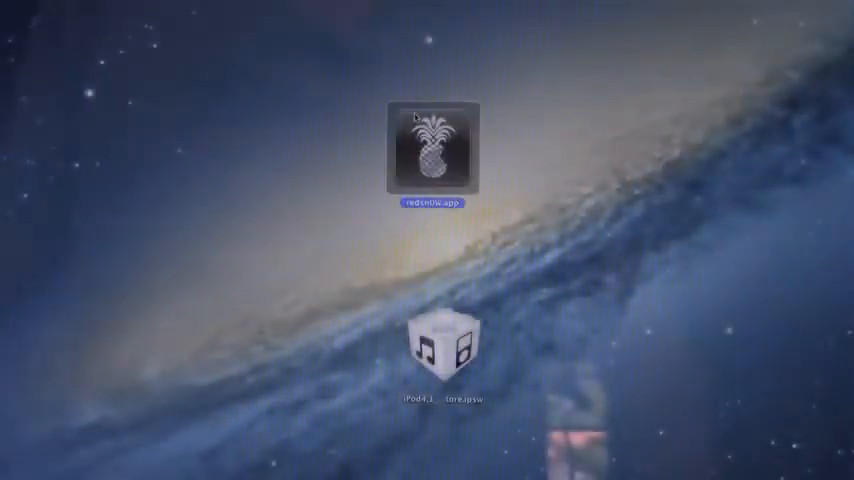
Step: Launch redsn0w and select the iOS 5.1.1 IPSW under Extras, confirming it is identified
{"action": "double_click", "coordinate": [432, 150]}
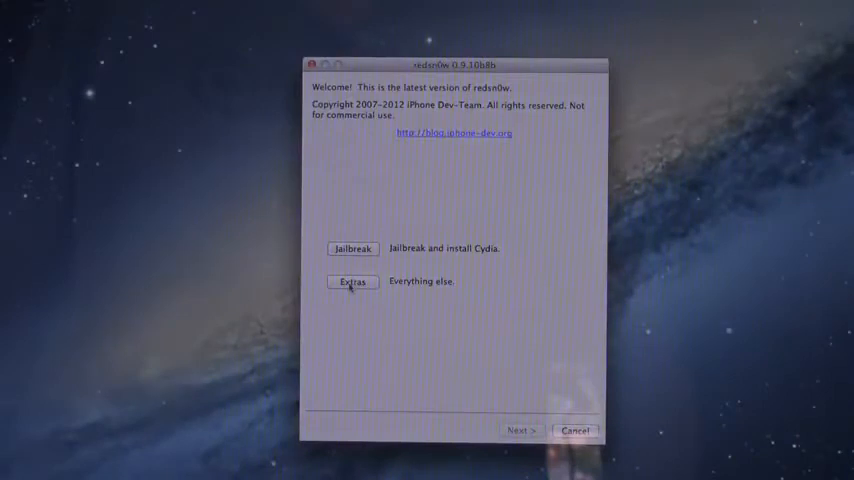
{"action": "left_click", "coordinate": [352, 280]}
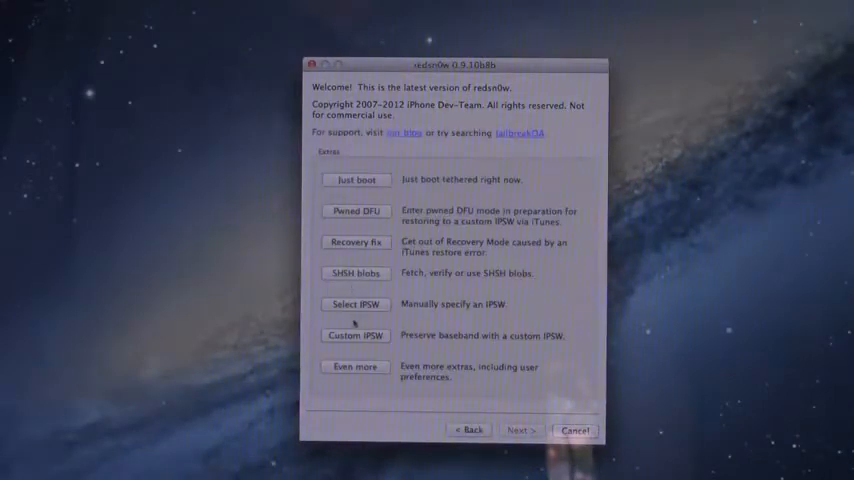
{"action": "left_click", "coordinate": [356, 304]}
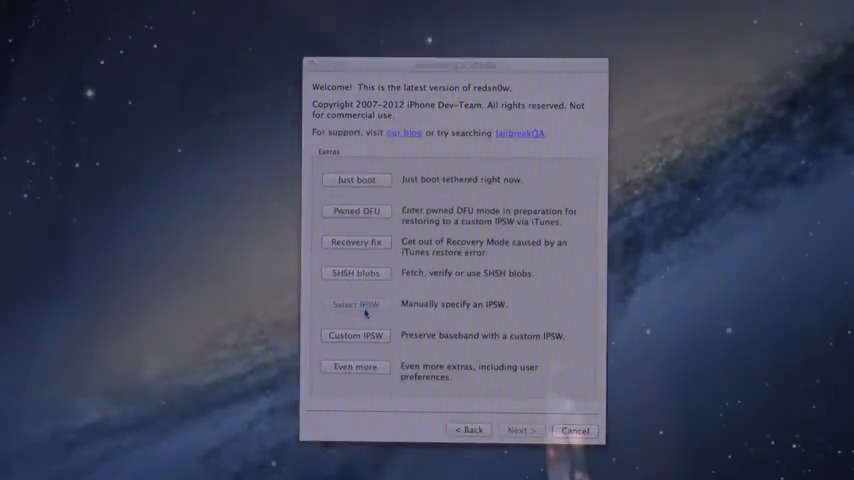
{"action": "left_click", "coordinate": [356, 304]}
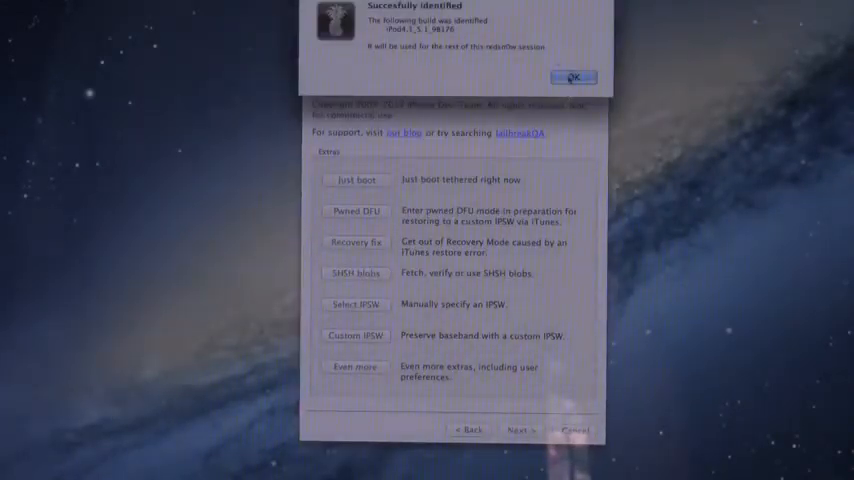
{"action": "left_click", "coordinate": [572, 76]}
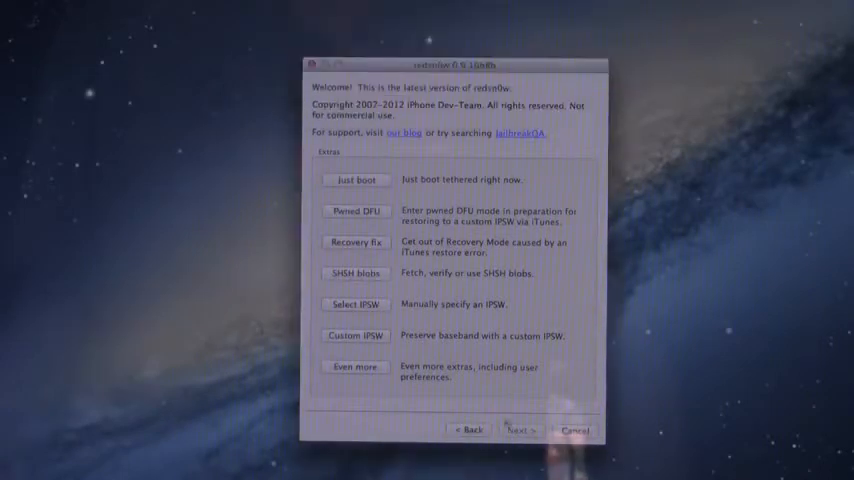
{"action": "left_click", "coordinate": [468, 430]}
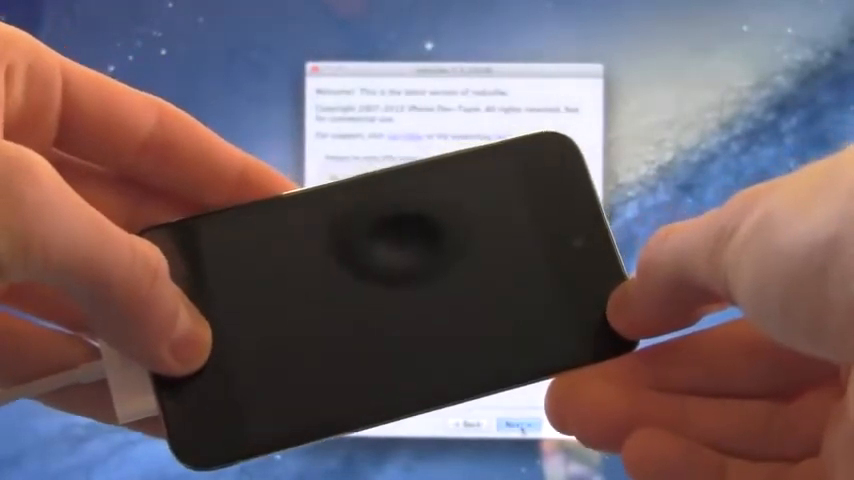
Step: Start the DFU-mode walkthrough for the powered-off iPod Touch
{"action": "left_click", "coordinate": [504, 428]}
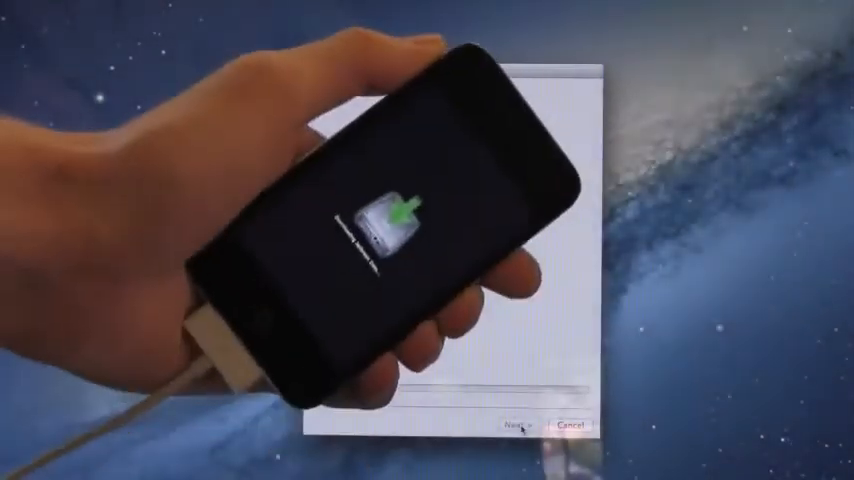
{"action": "left_click", "coordinate": [516, 424]}
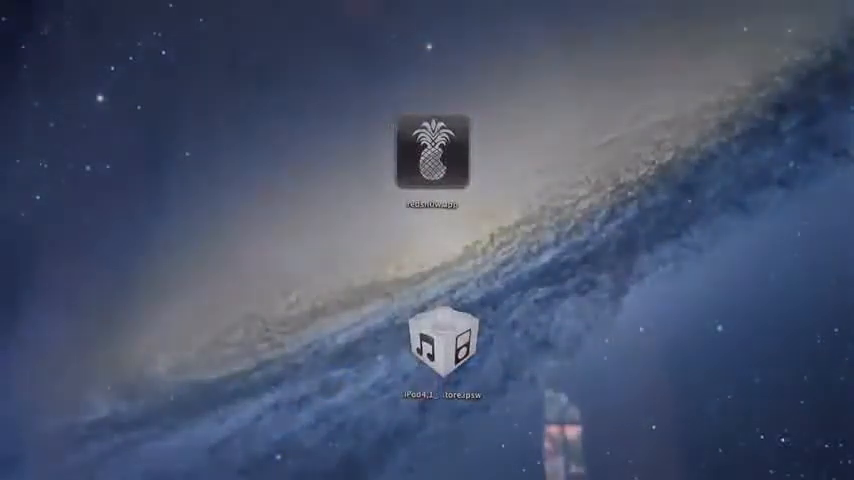
Step: Relaunch redsn0w and re-select the iPod 5.1.1 IPSW, confirming it is identified
{"action": "double_click", "coordinate": [444, 150]}
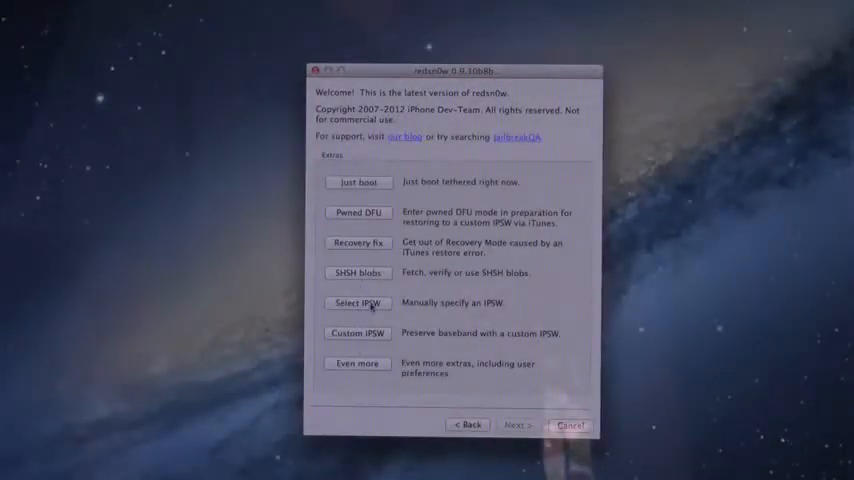
{"action": "left_click", "coordinate": [356, 302]}
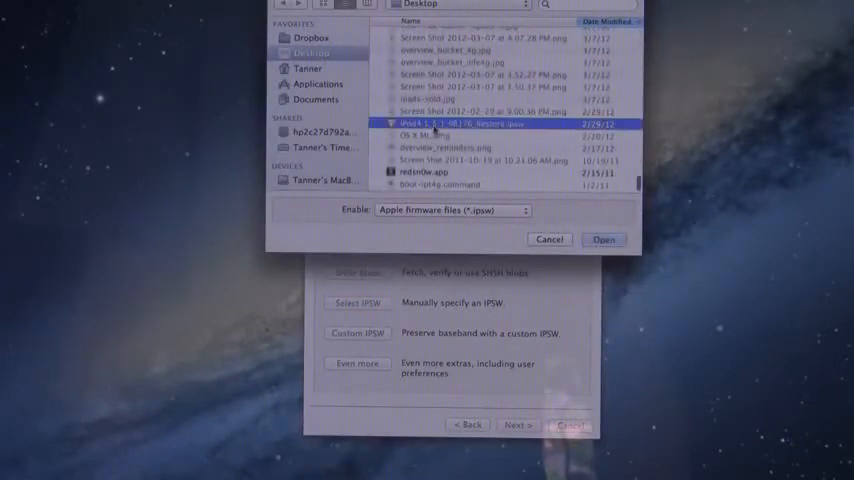
{"action": "left_click", "coordinate": [604, 240]}
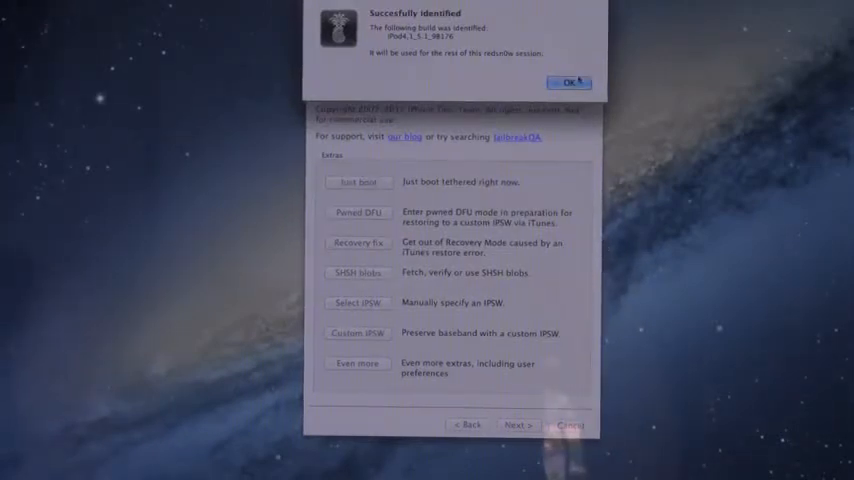
{"action": "left_click", "coordinate": [568, 82]}
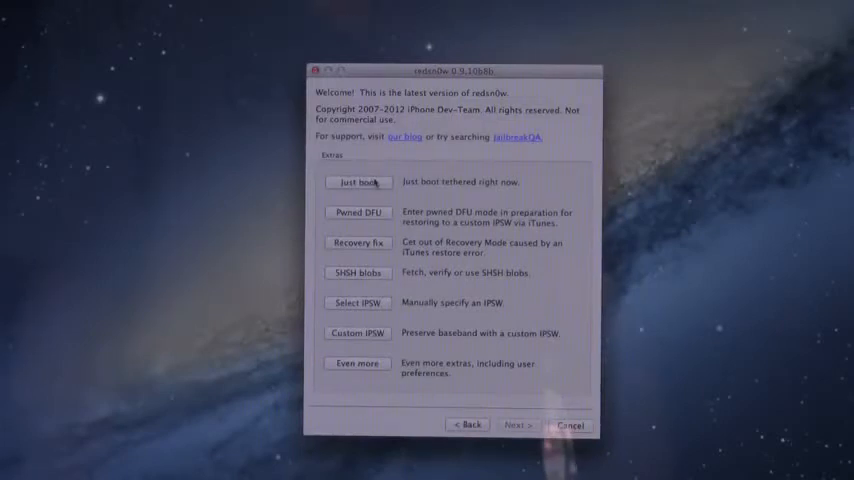
Step: Start a tethered Just Boot with the iPod off and plugged in
{"action": "left_click", "coordinate": [356, 212]}
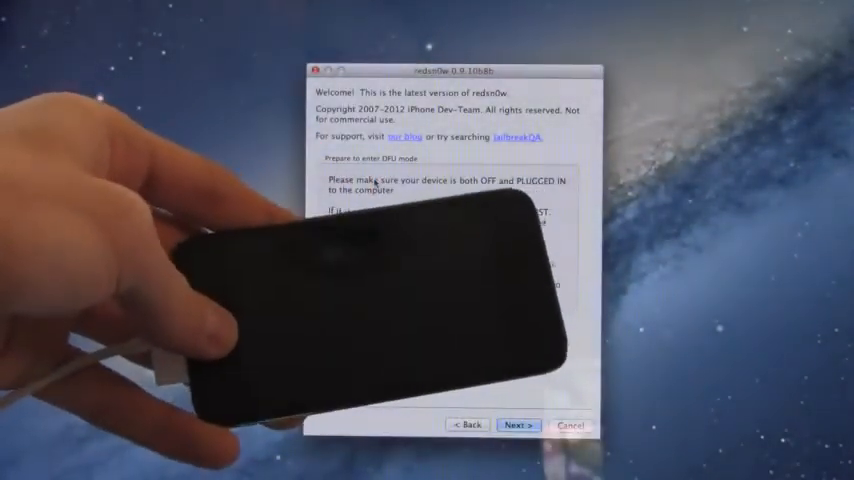
{"action": "left_click", "coordinate": [516, 424]}
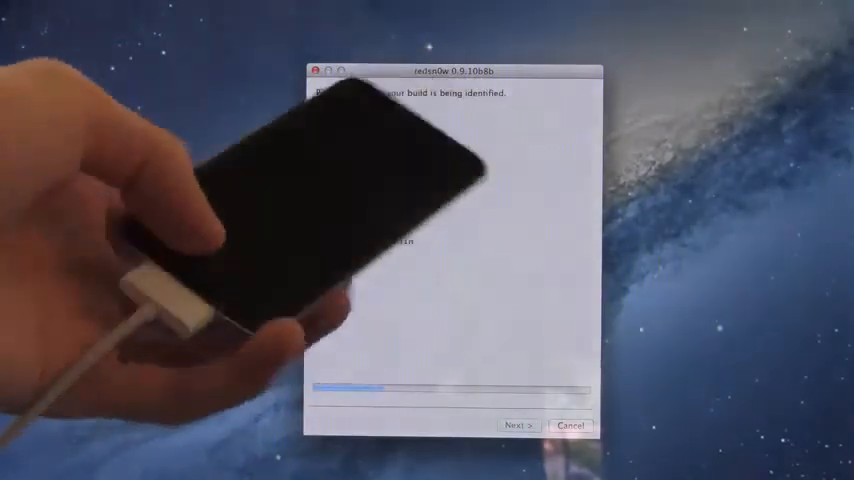